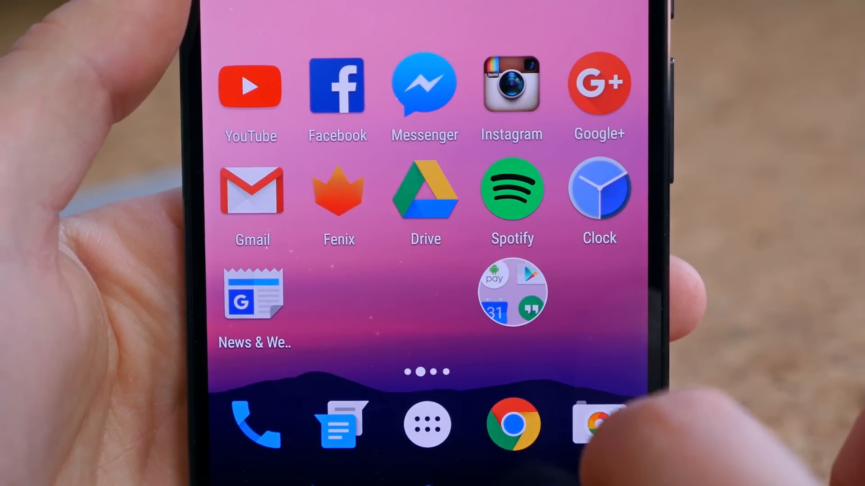
Step: Add a Settings shortcut to the Display page on the home screen and test it
left_click(510, 291)
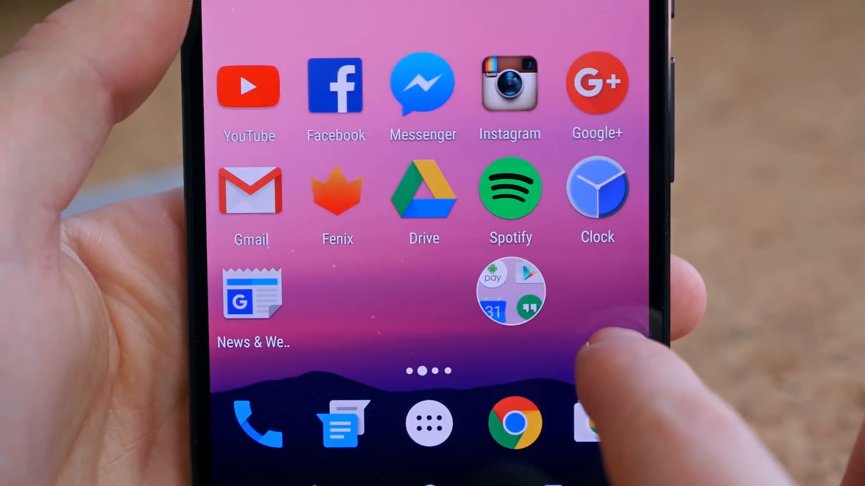
left_click(510, 290)
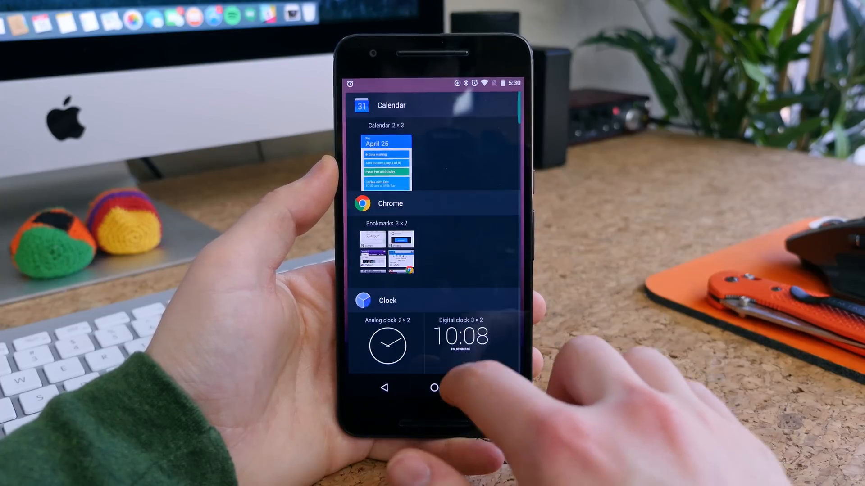
scroll("down", 3)
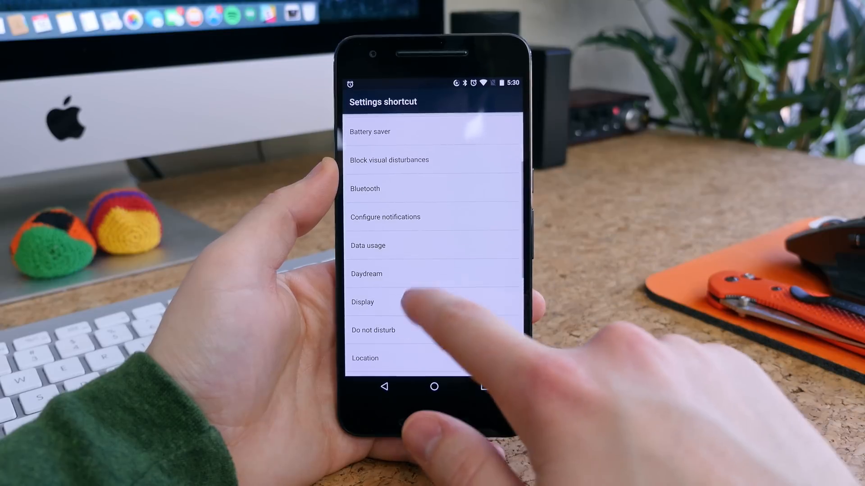
left_click(363, 302)
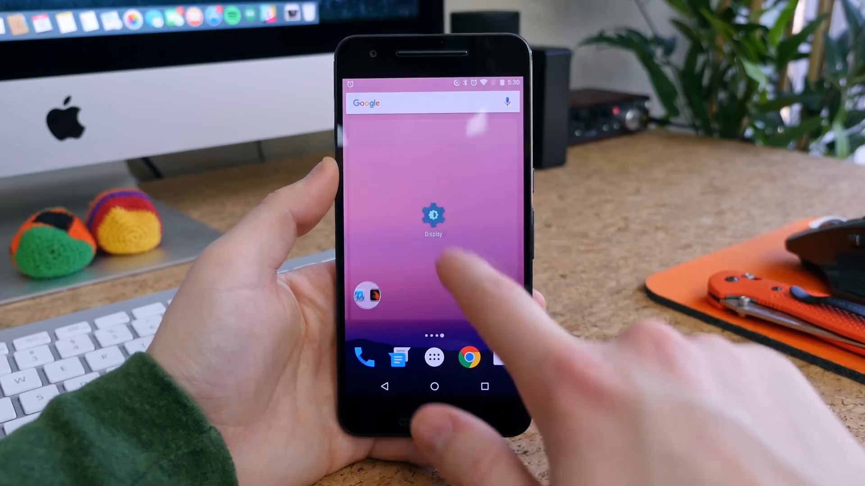
left_click(433, 215)
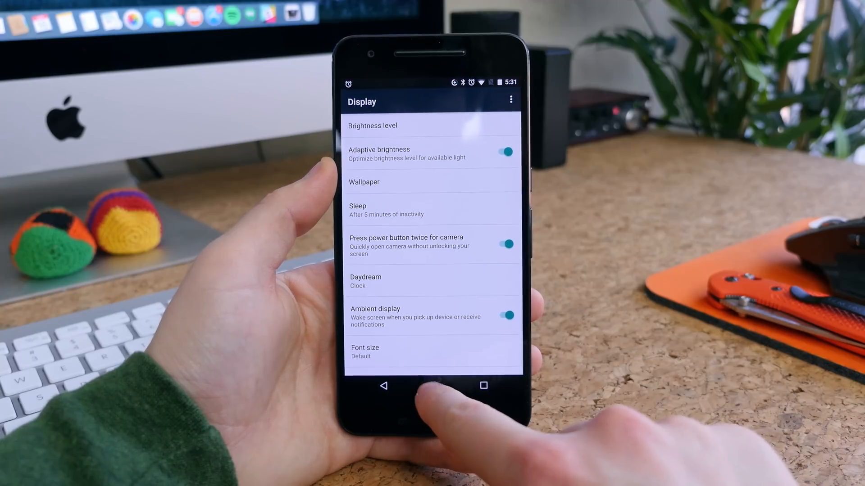
left_click(383, 386)
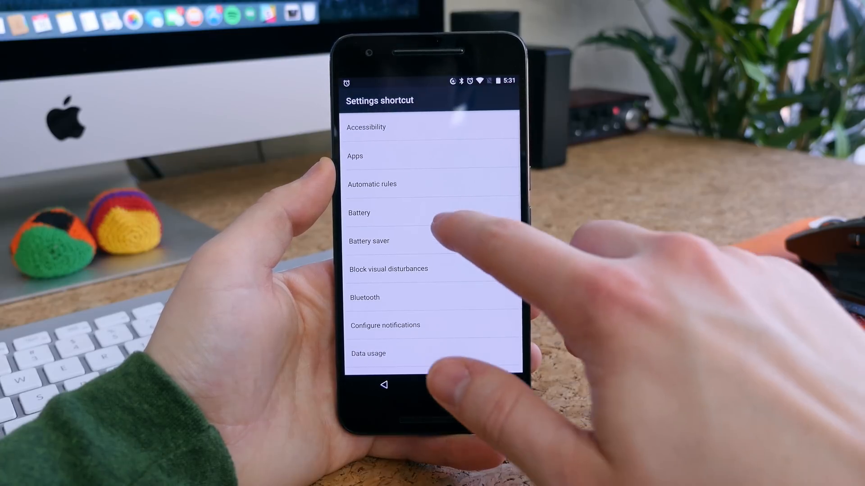
Step: Add a second Settings shortcut pointing to Battery, test it, and return home
left_click(359, 214)
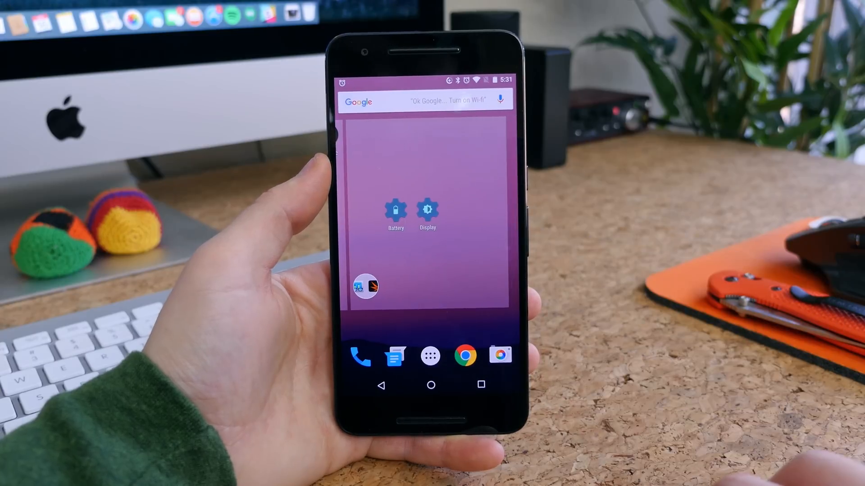
left_click(395, 213)
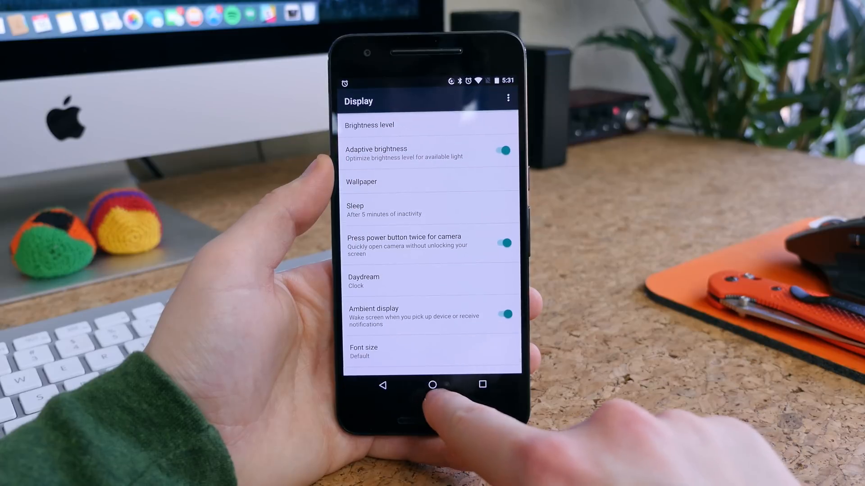
left_click(432, 386)
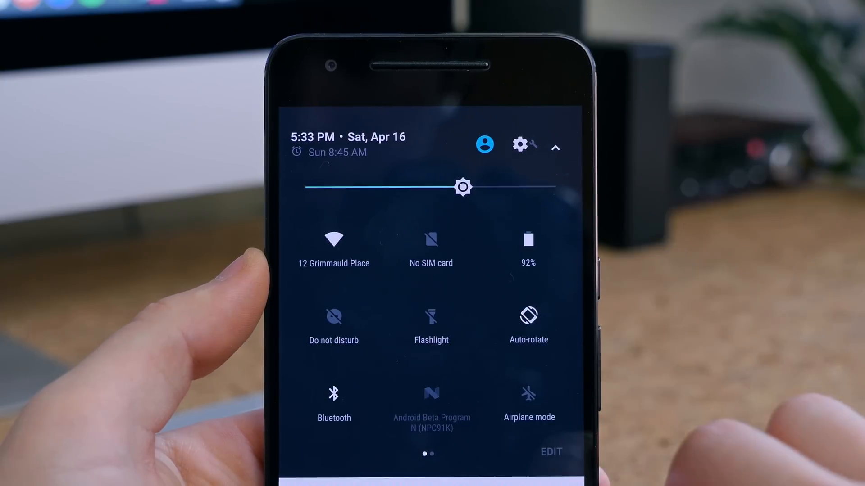
Step: Browse the quick settings tile editor, then bring up the recent apps overview
left_click(551, 452)
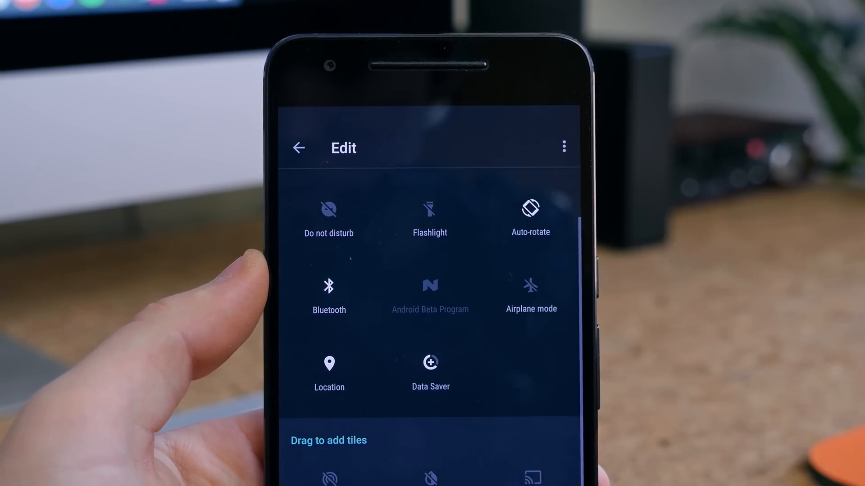
scroll("down", 3)
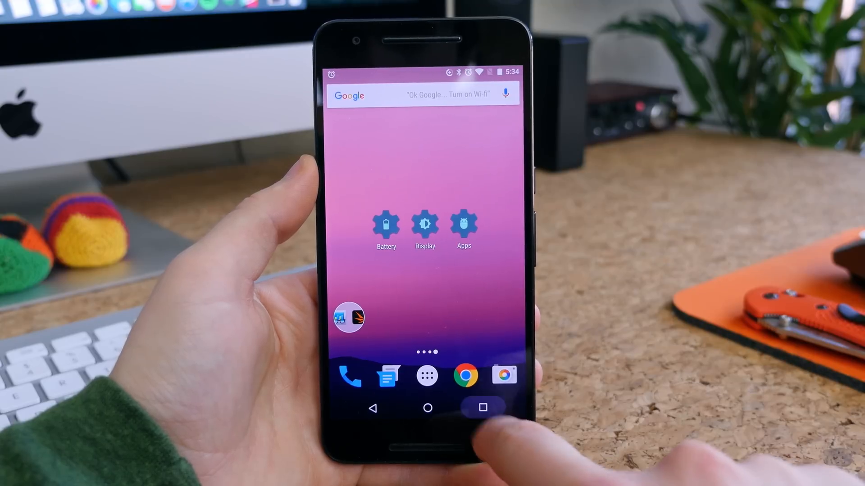
left_click(482, 408)
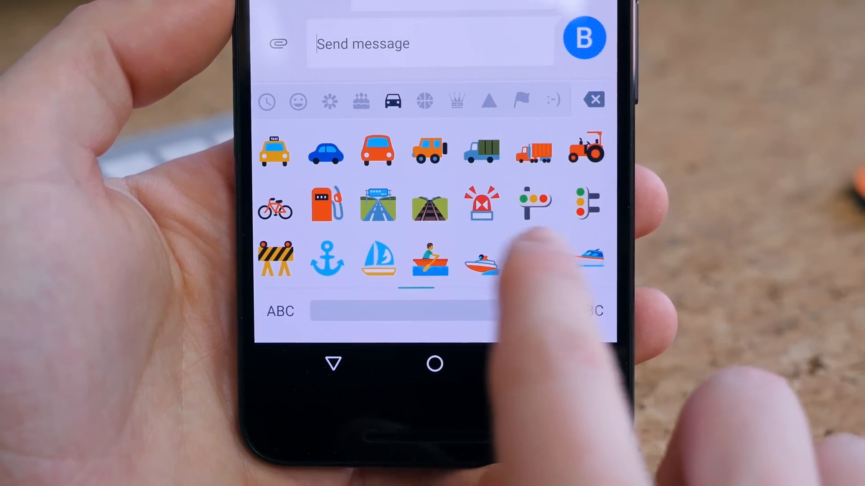
Step: Switch Messenger's emoji keyboard to the smiley category and scroll through hand-gesture emoji
left_click(298, 101)
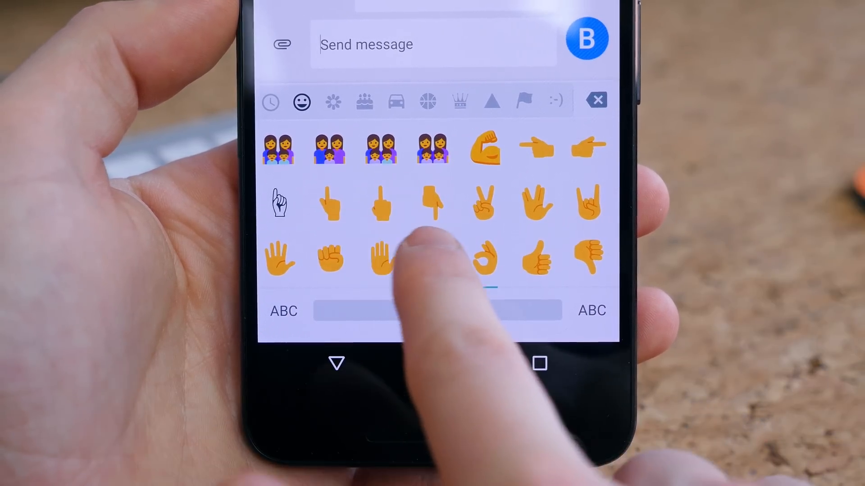
scroll("left", 3)
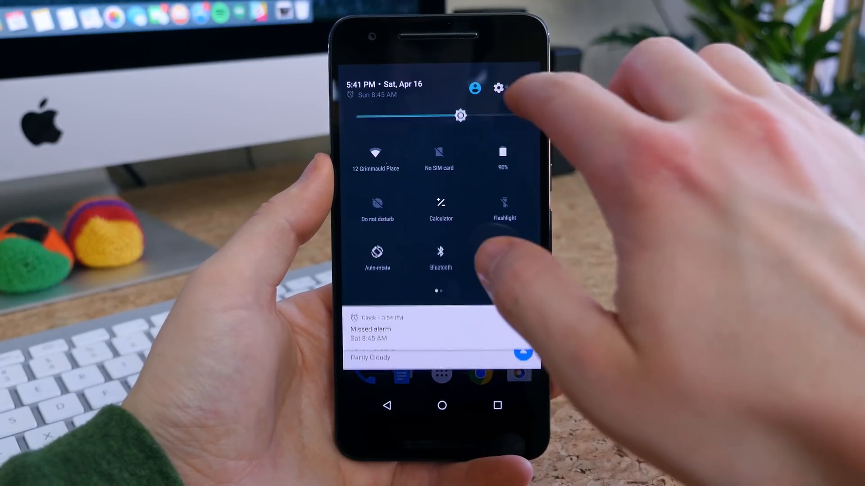
Step: Open Settings from the quick settings gear and go to the Users page
left_click(498, 88)
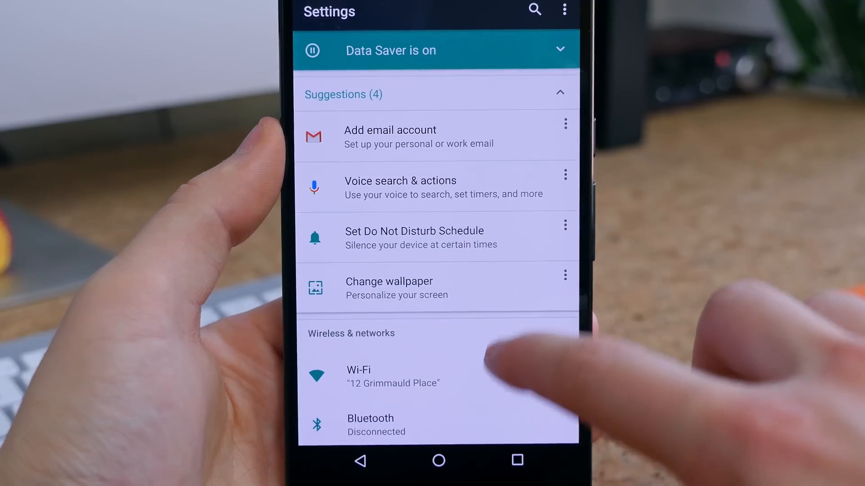
scroll("down", 3)
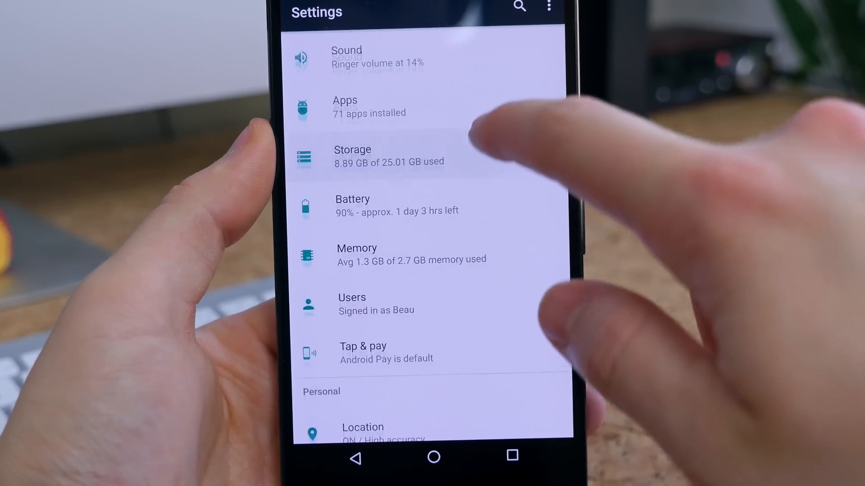
left_click(376, 303)
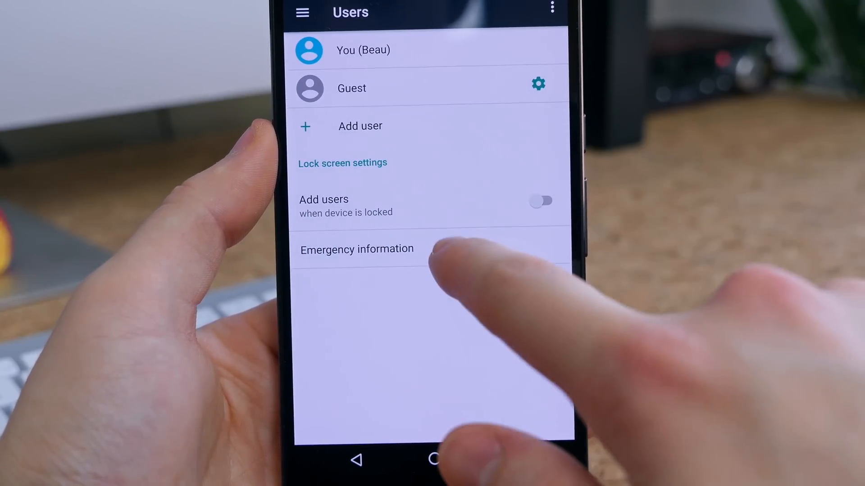
Step: Open Emergency information and view its Contacts tab before returning to Info
left_click(357, 249)
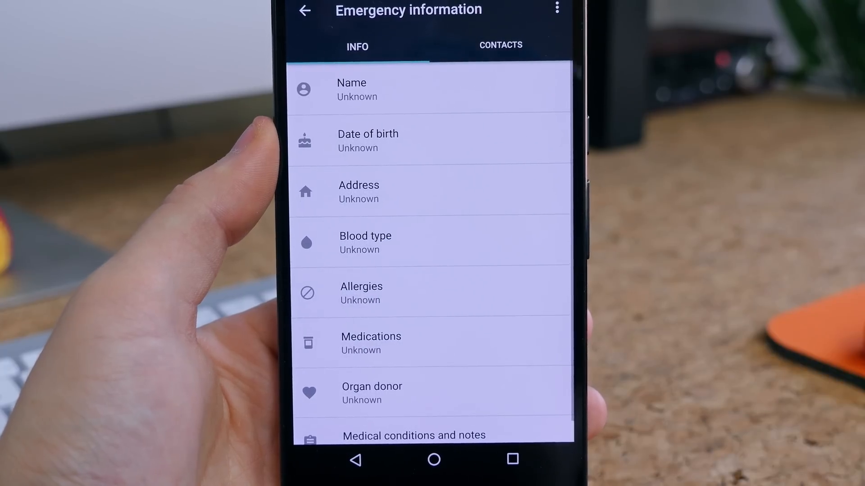
left_click(500, 45)
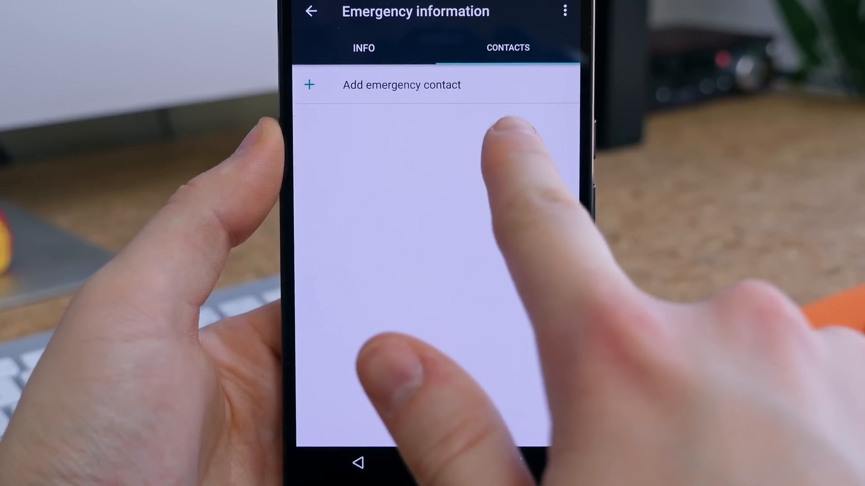
left_click(361, 48)
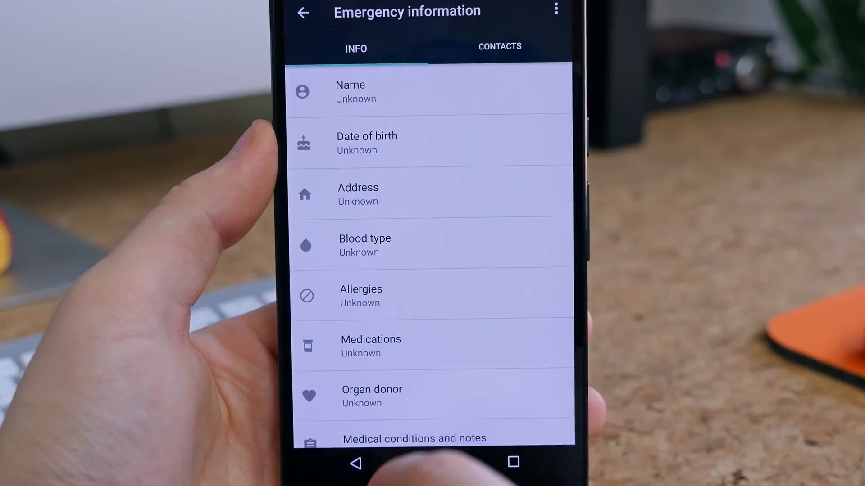
Step: Open the Medications entry box, cancel it, and open it again
left_click(371, 345)
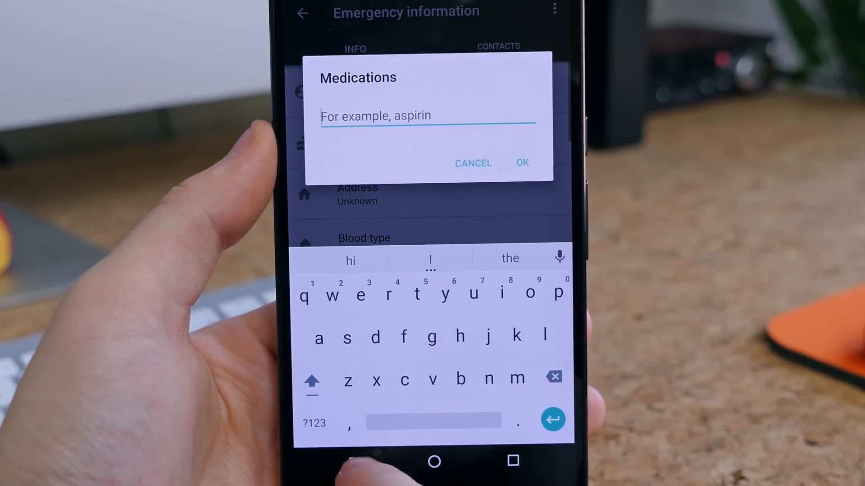
left_click(472, 163)
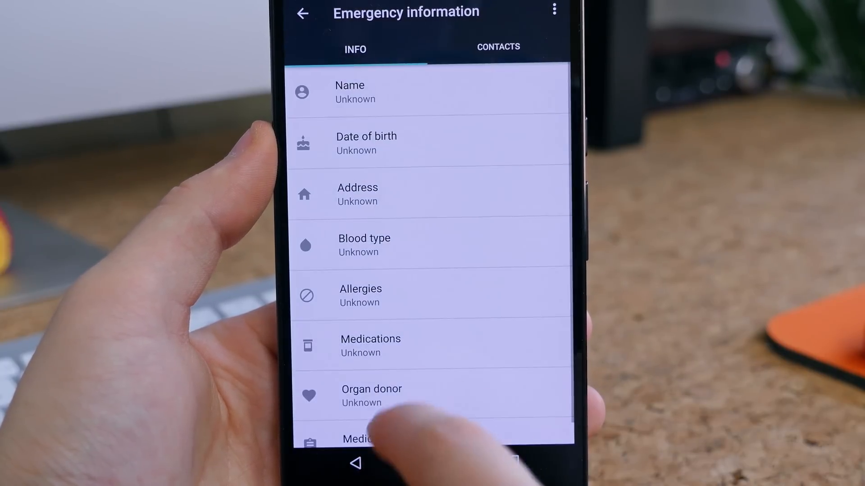
left_click(371, 345)
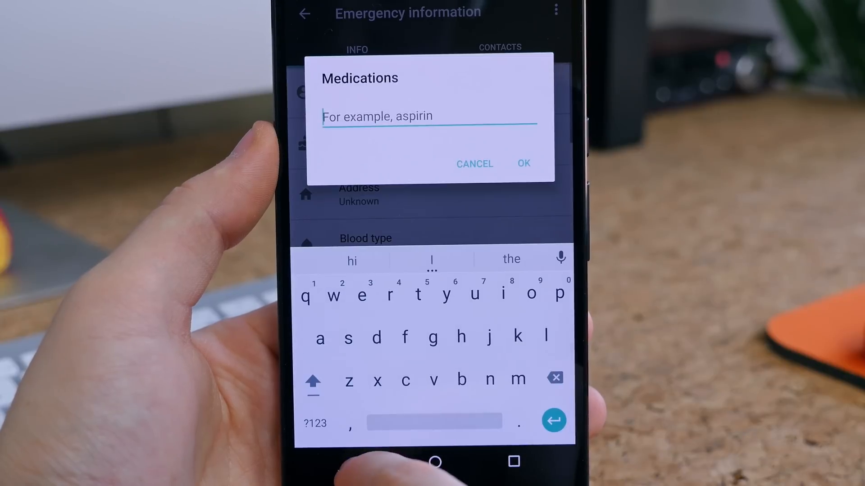
left_click(474, 164)
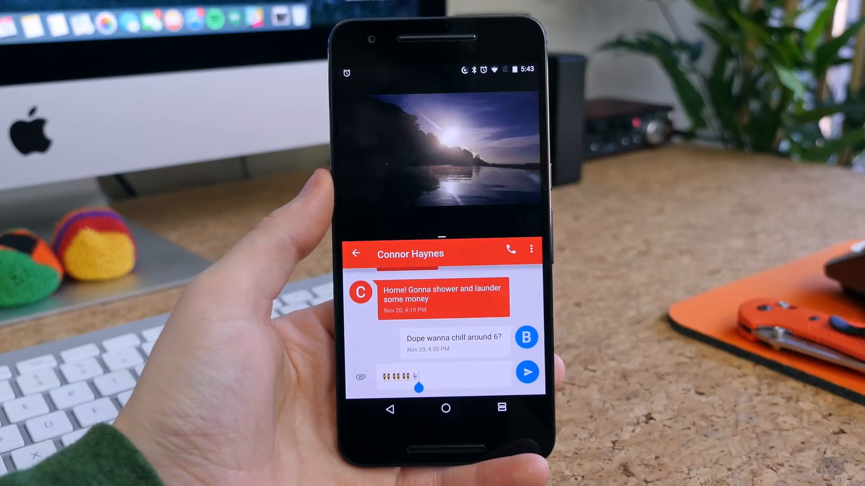
Step: Type 'jvjjfxgjj' into the Messenger reply field after the emoji
left_click(425, 377)
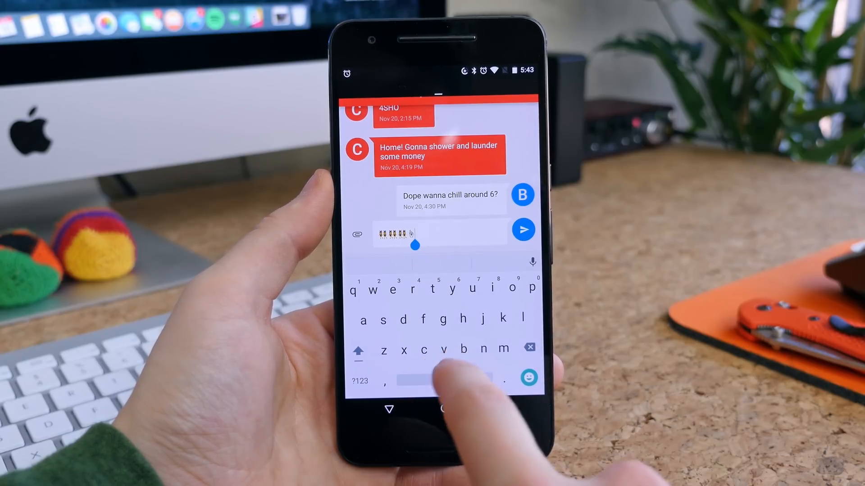
type("jvjjfxgjj")
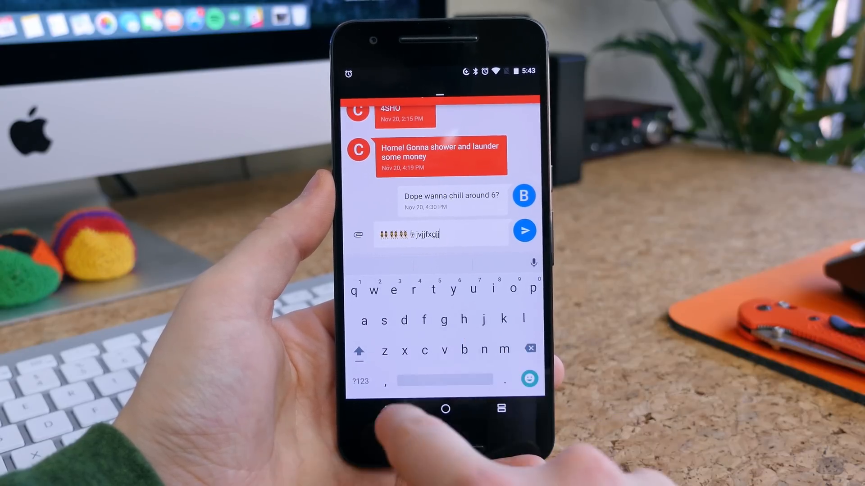